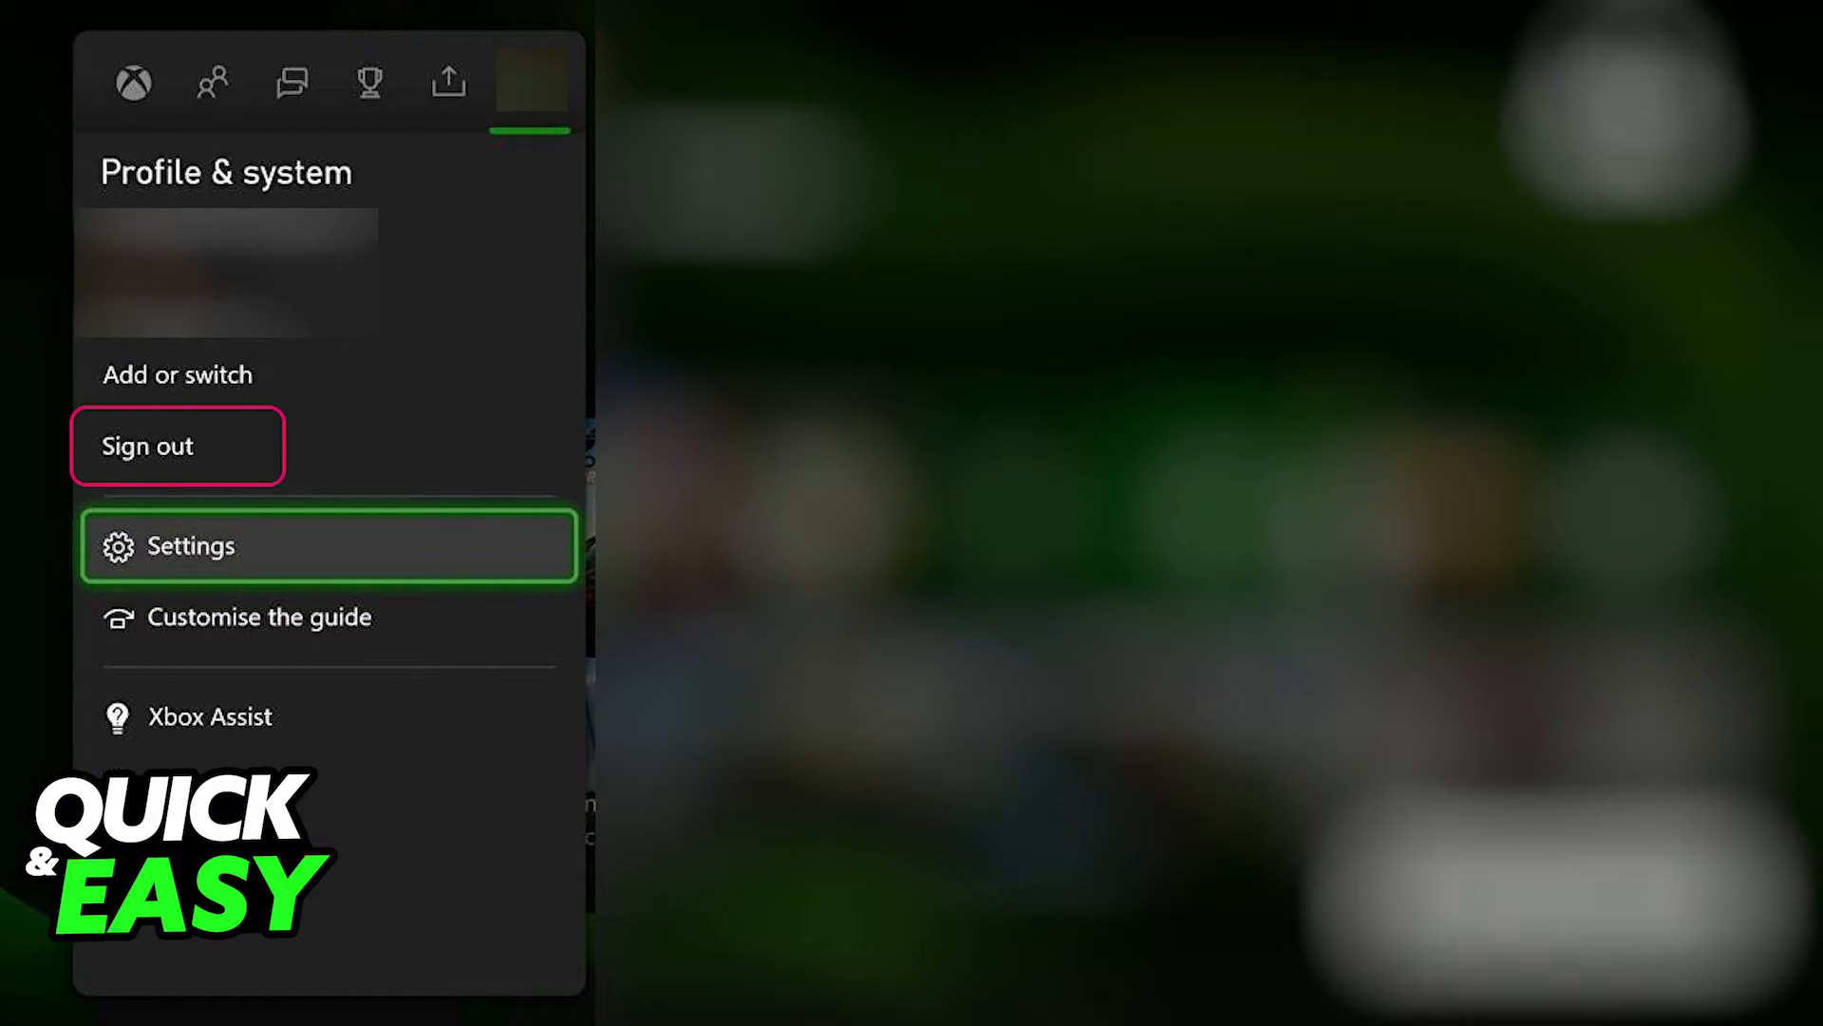
Reach the console Settings from the Profile & system guide.
left_click(190, 546)
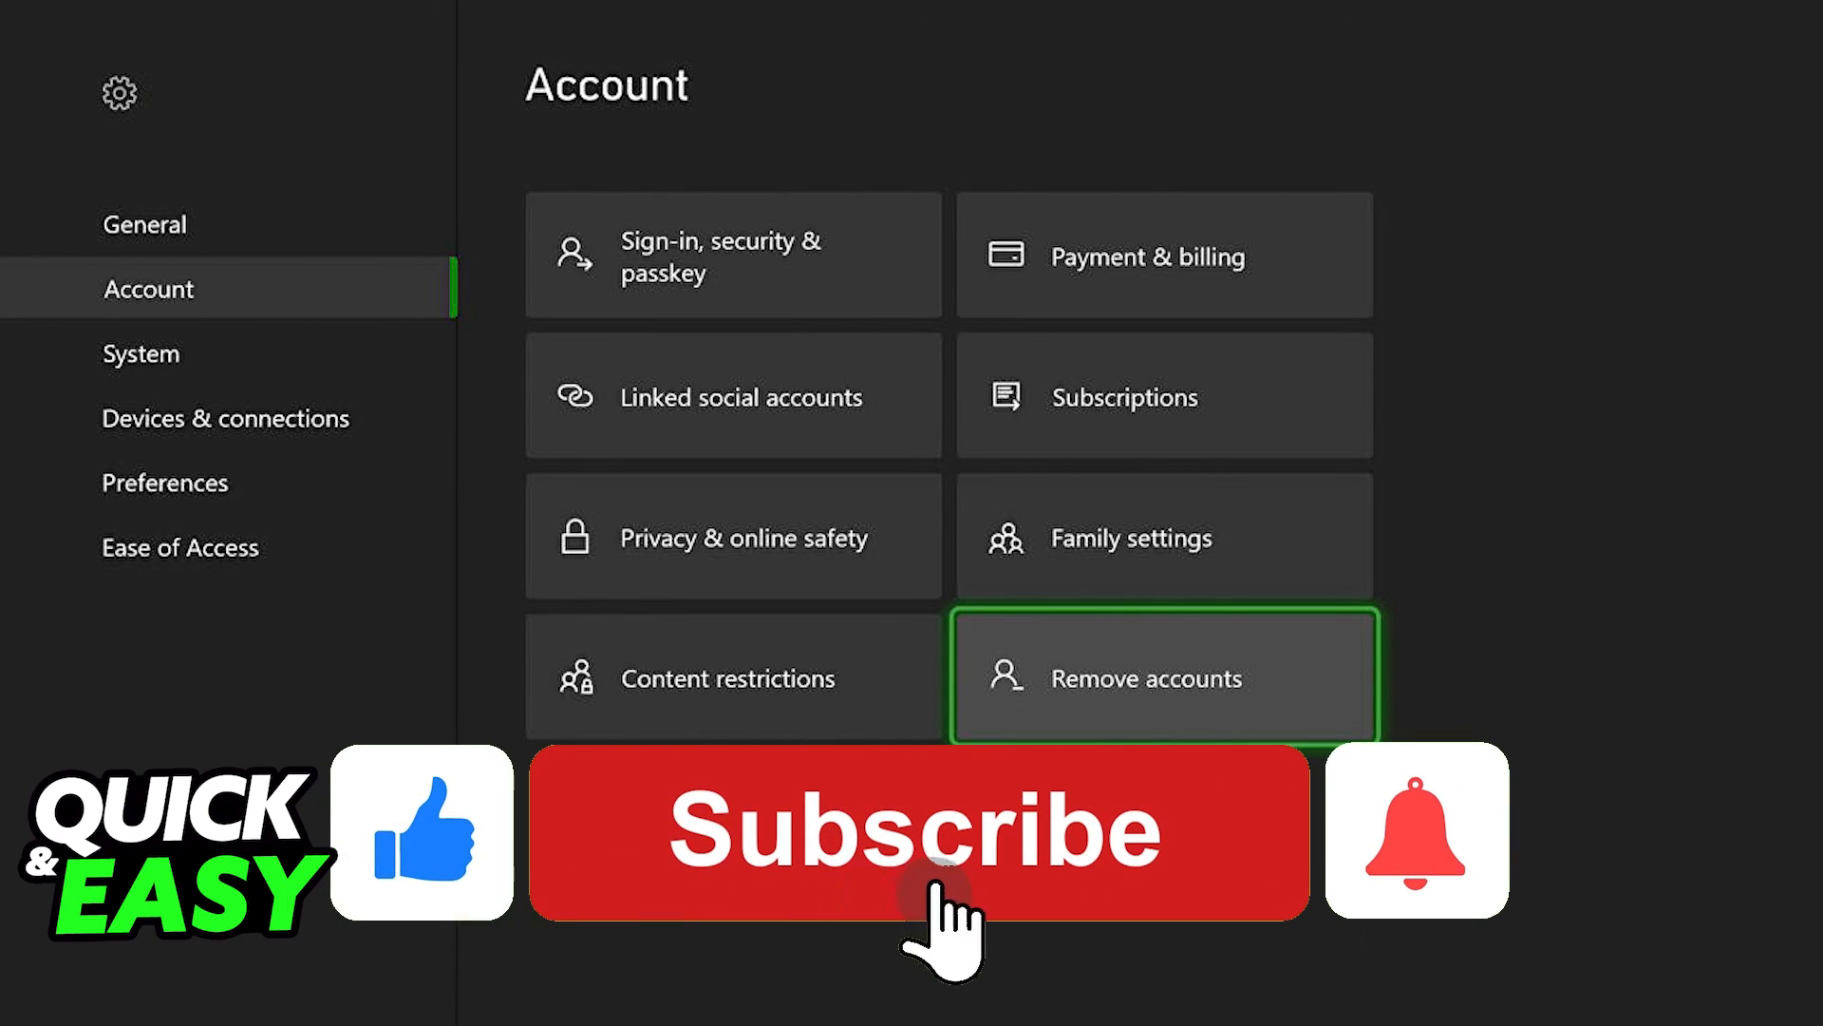
Move focus to the Remove accounts tile on the Account page.
left_click(914, 830)
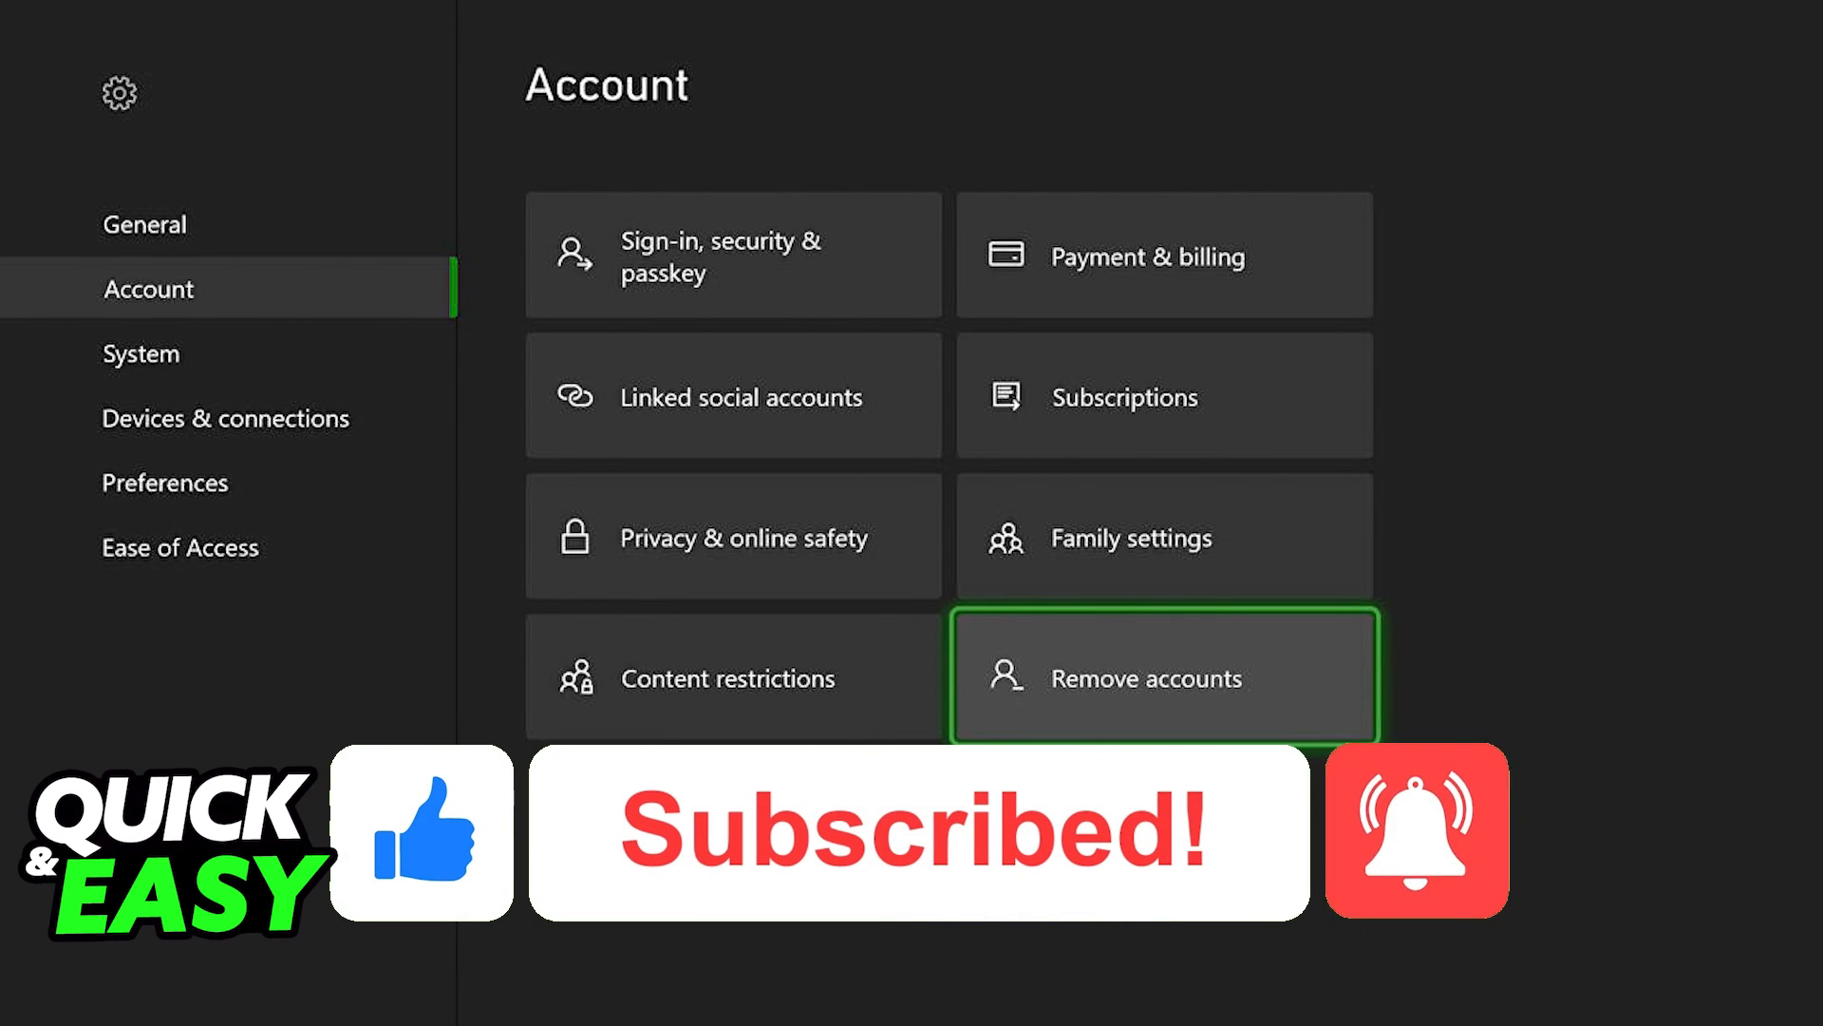